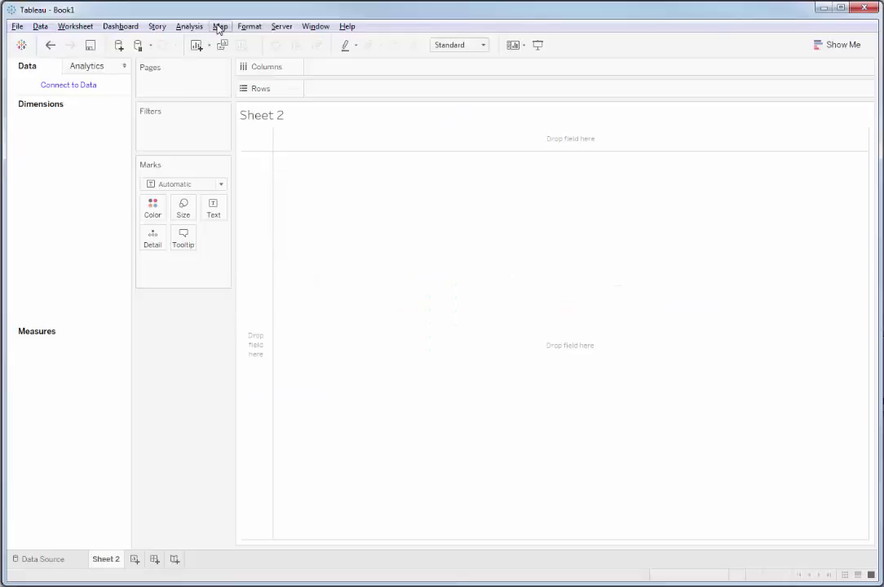
Step: Connect to Google Sheets, allow Tableau access to the account, and pick the FrontDoor spreadsheet
click(69, 85)
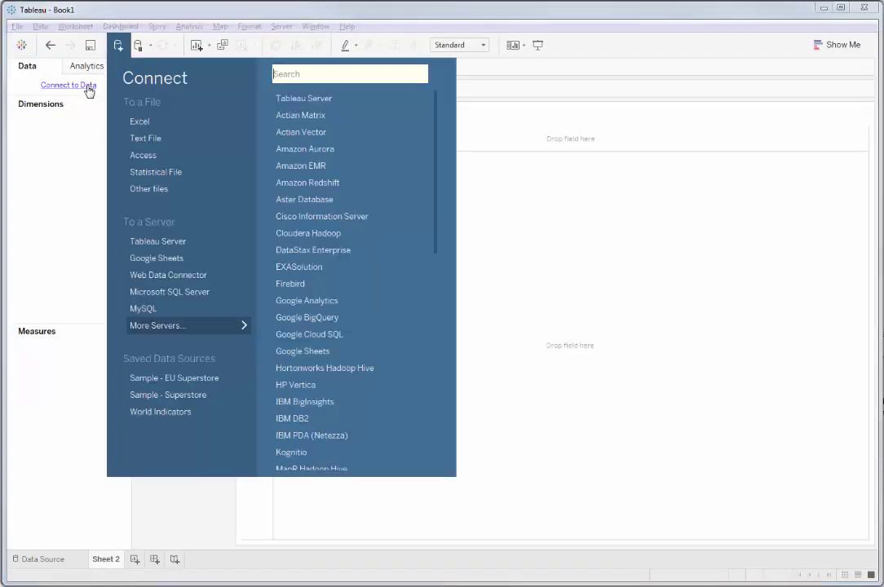
click(156, 257)
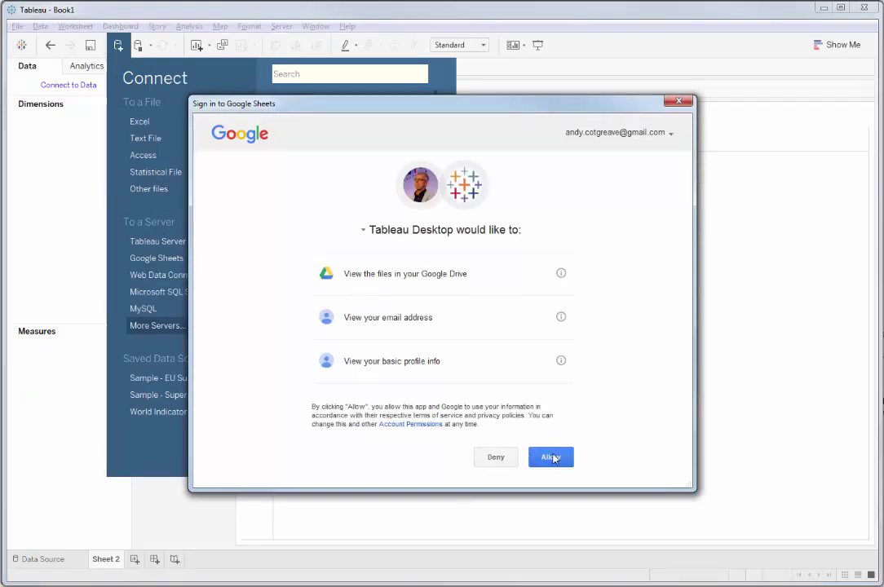
click(550, 456)
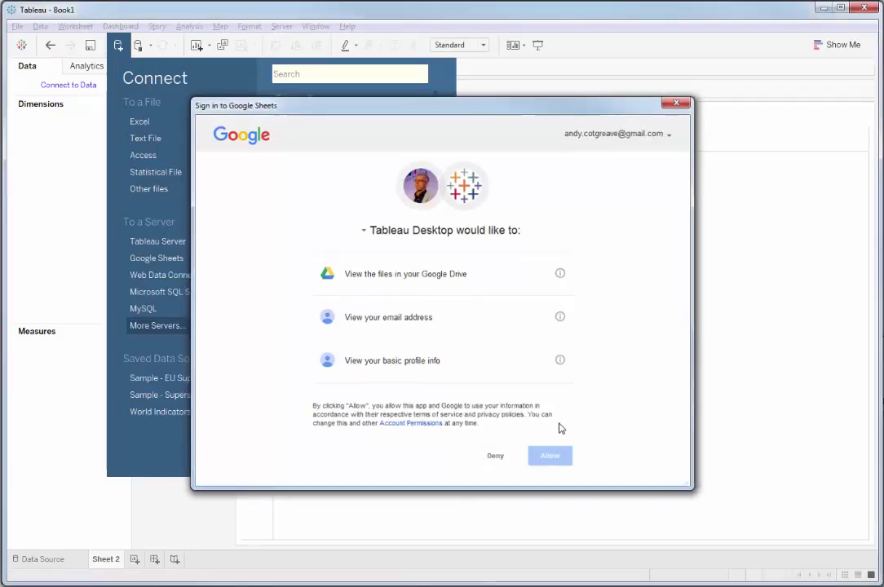
click(549, 454)
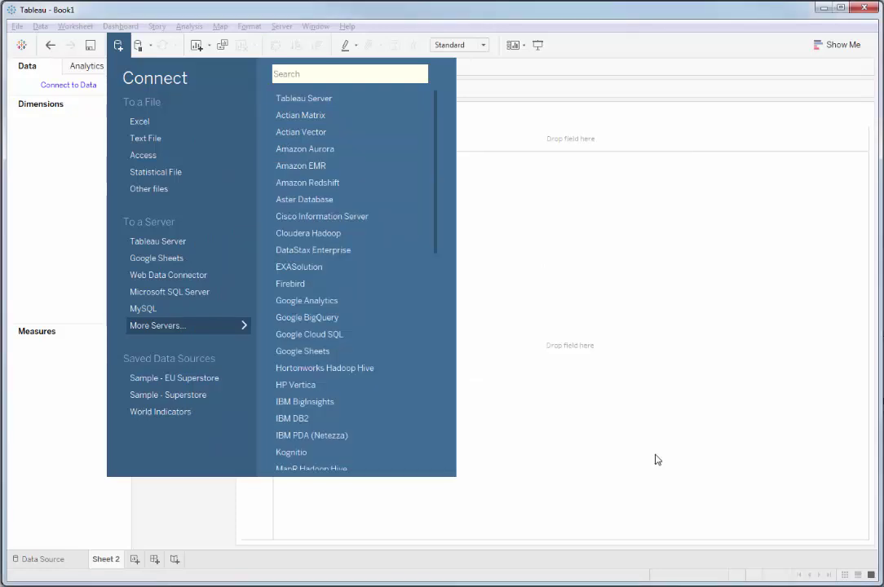
click(156, 257)
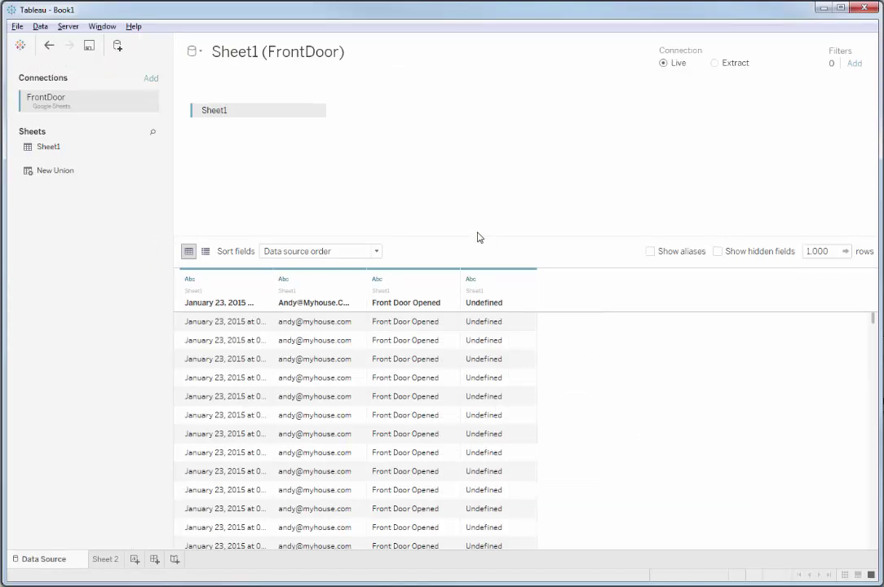
Step: Auto-generate field names F1–F4 for the Sheet1 table, then switch to Sheet 2
click(318, 110)
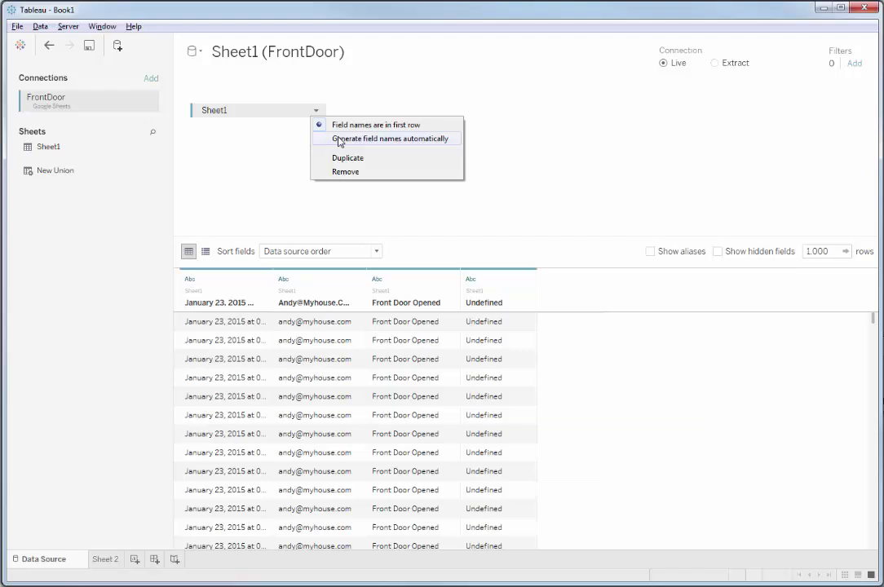
click(299, 195)
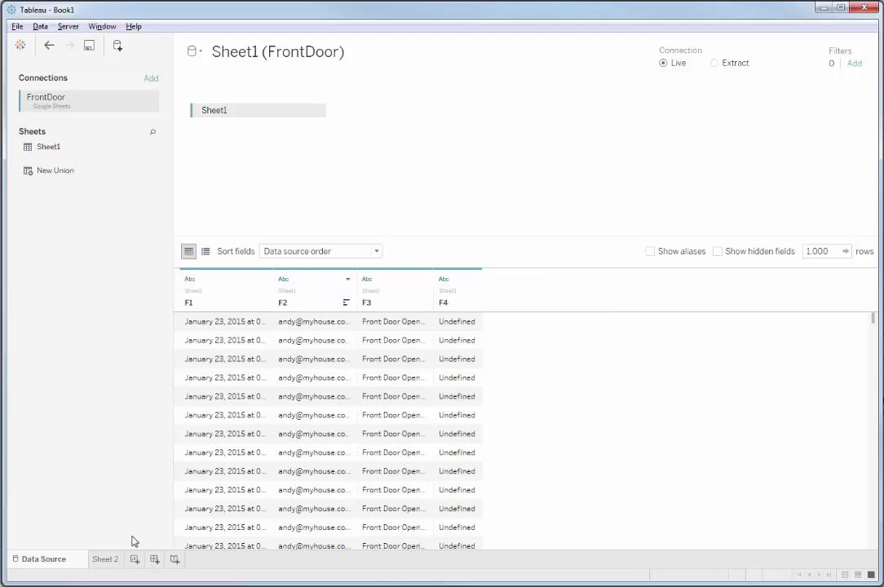
click(105, 558)
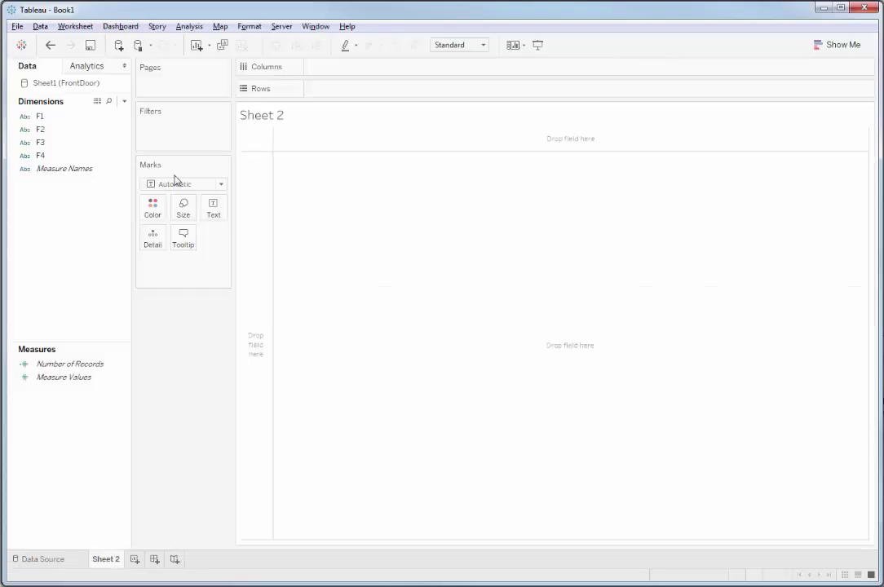
Step: Put F1 on the Rows shelf of Sheet 2 and open F1's field menu
drag(40, 116, 186, 125)
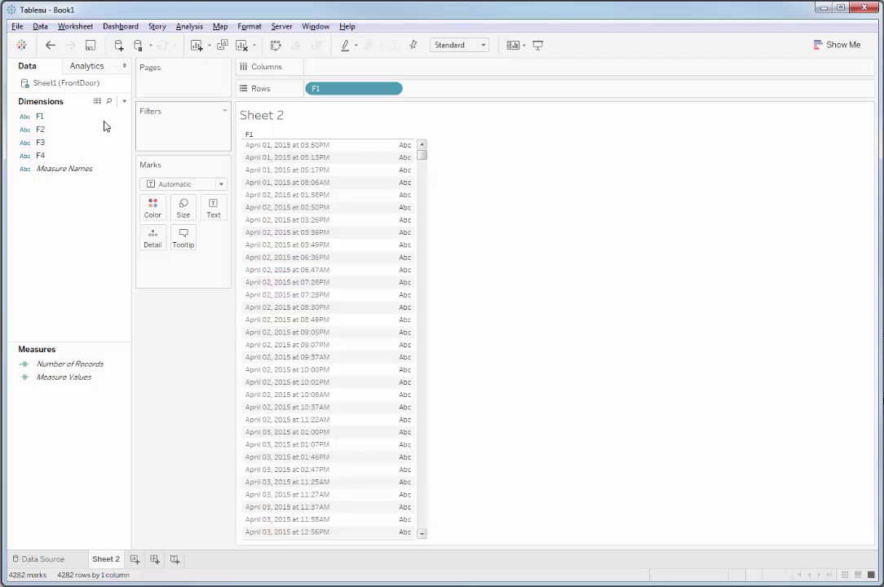
right_click(40, 116)
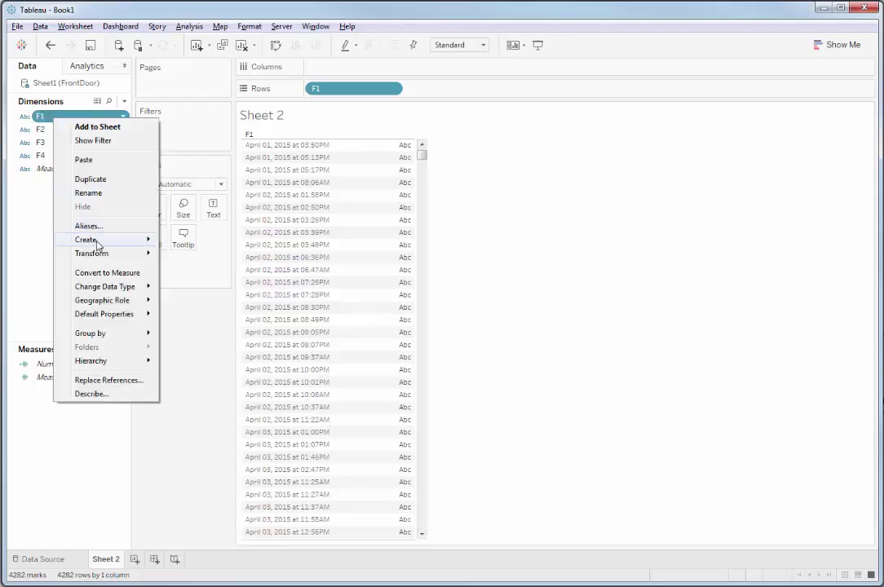
Step: Create calculated field Date as DATEPARSE("MMMM dd, yyyy 'at' hh:mma",[F1]) and apply it
click(86, 238)
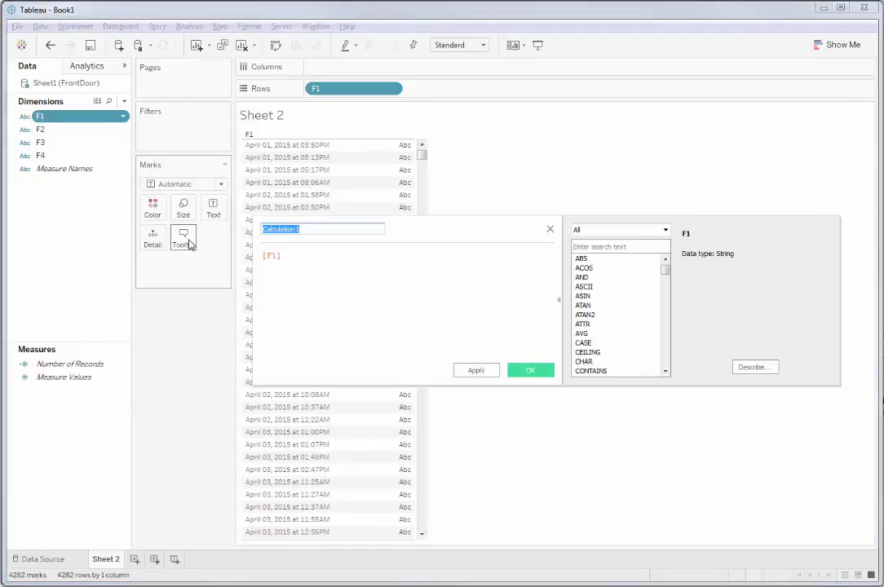
text(Date)
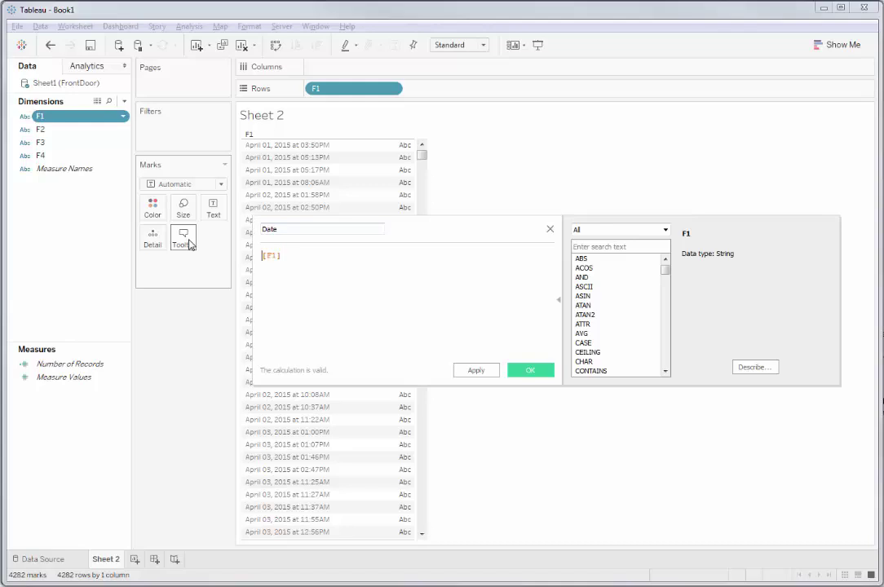
text(DATEPAR)
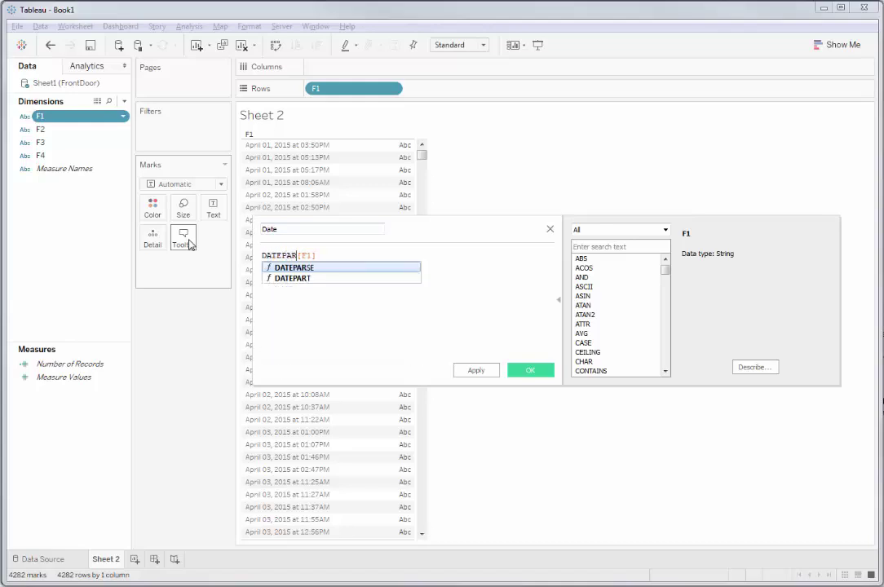
click(293, 267)
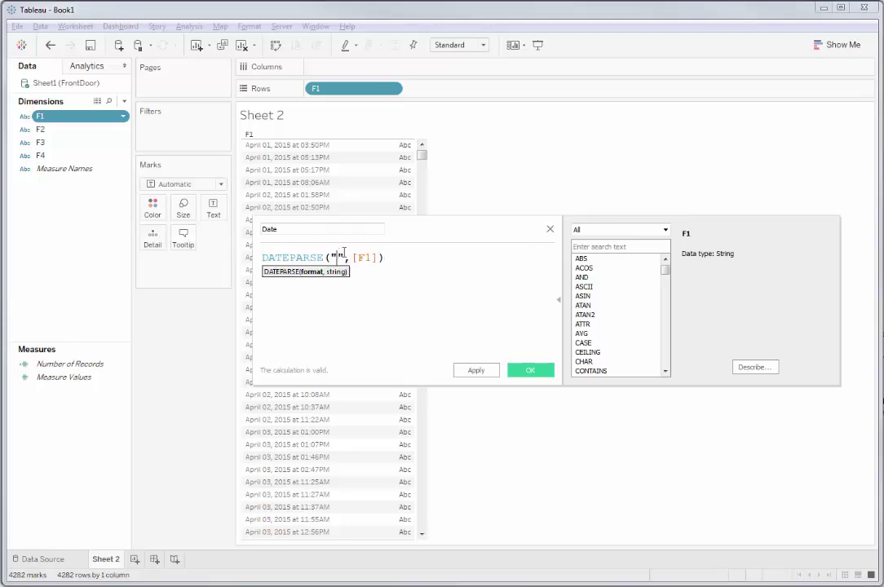
text("")
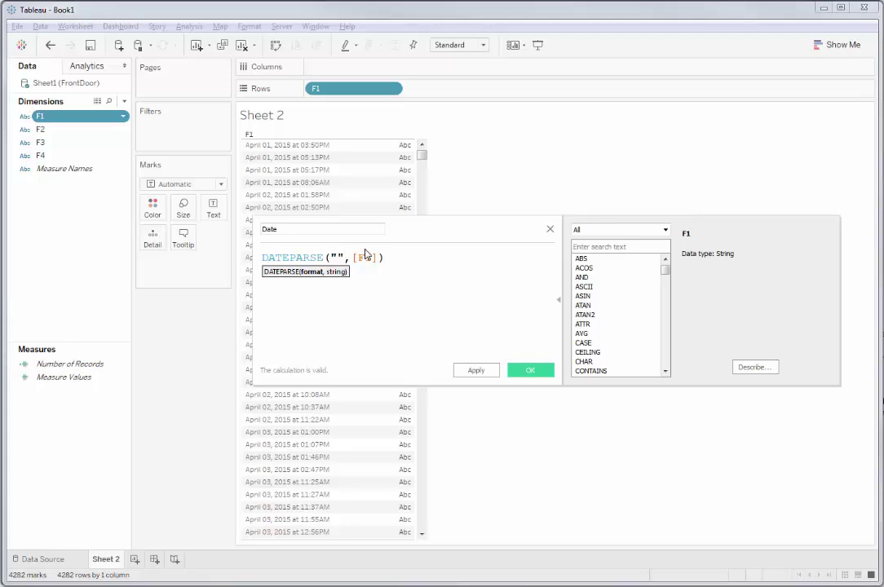
text(MMMM)
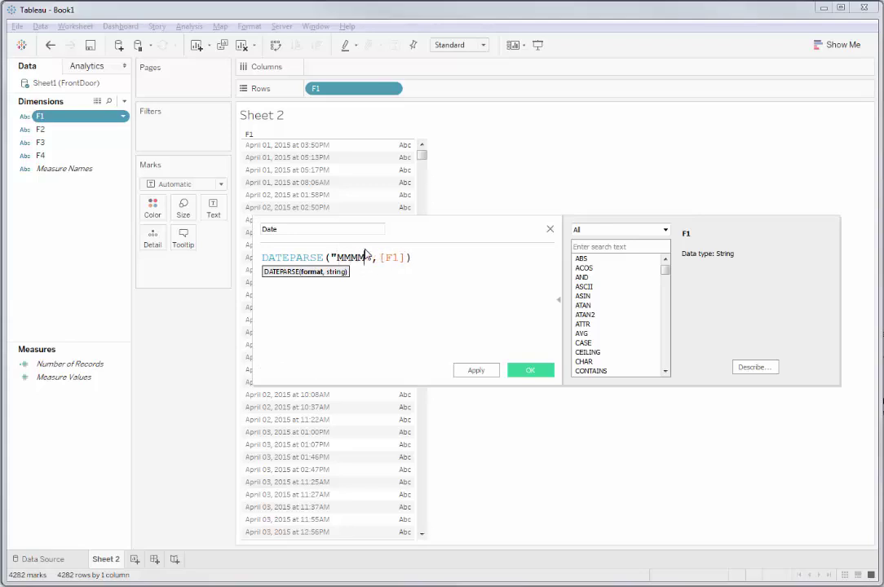
text(dd, yyyy)
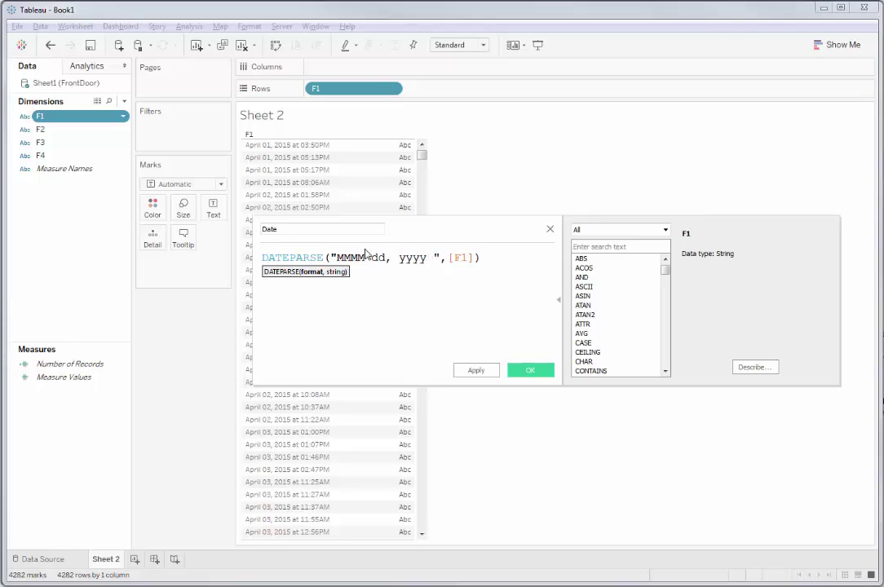
text('at')
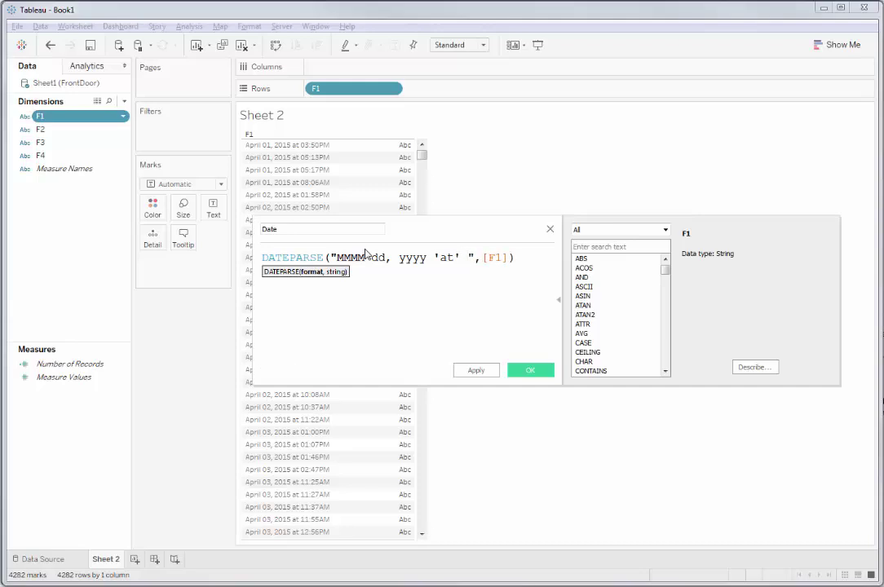
text(hh:mma)
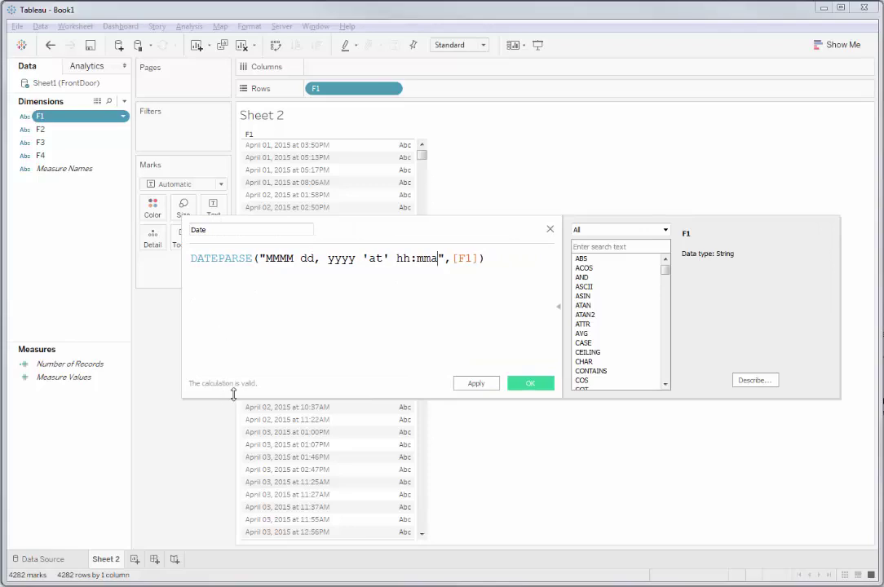
click(475, 382)
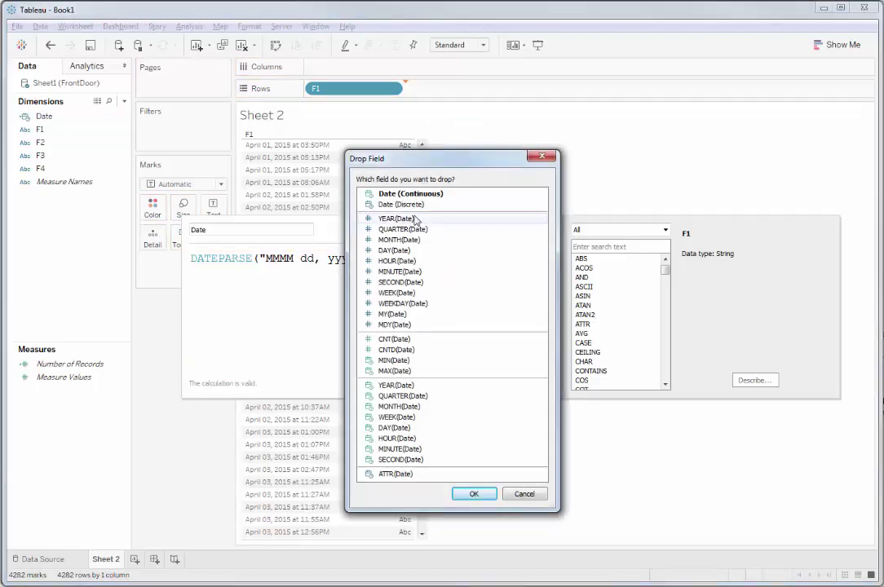
Step: Add exact Date values to Rows beside F1 and close the calculation editor
click(473, 493)
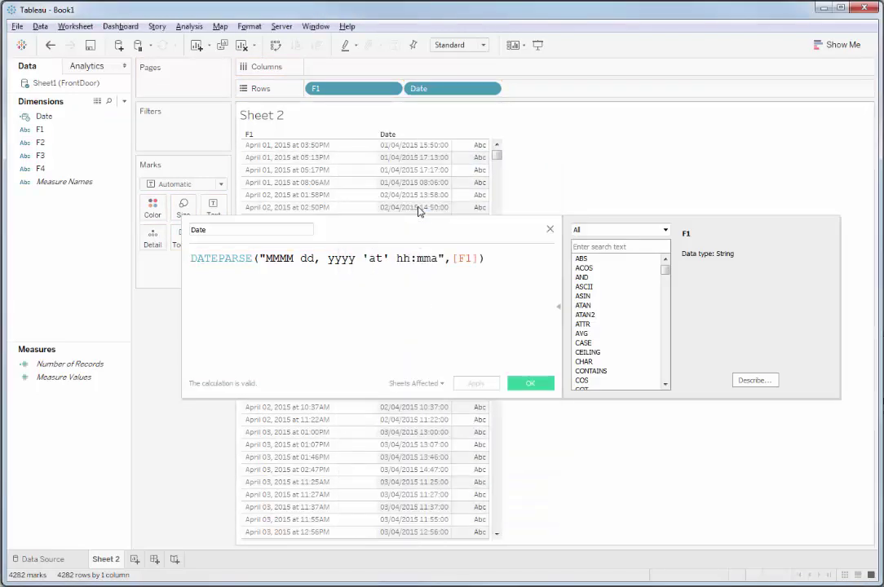
mouse_move(592, 154)
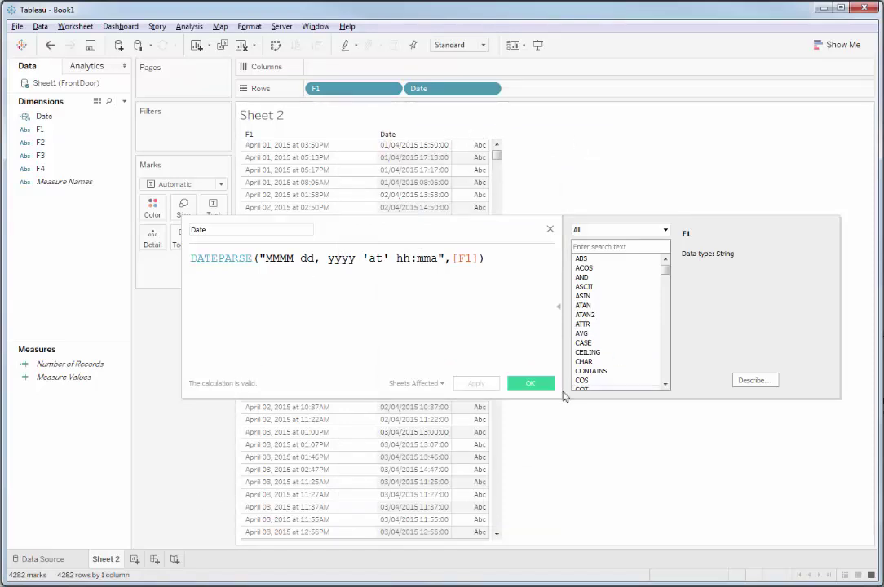
click(530, 383)
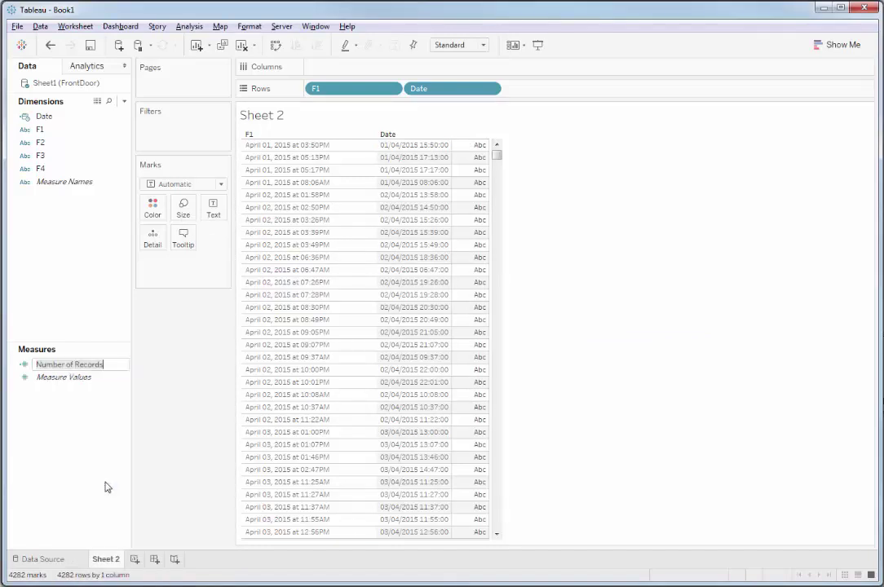
Step: Rename the Number of Records measure to 'Door openings'
text(Door)
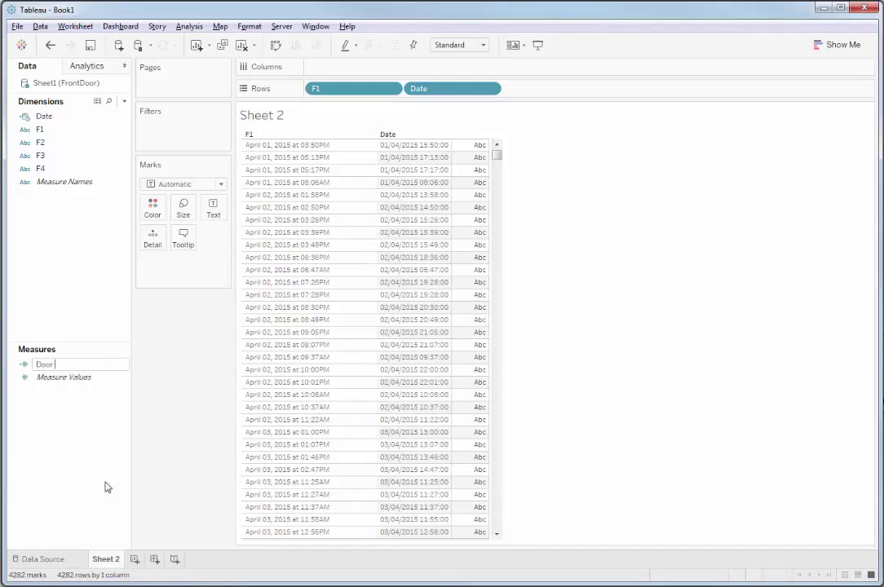
text(openings)
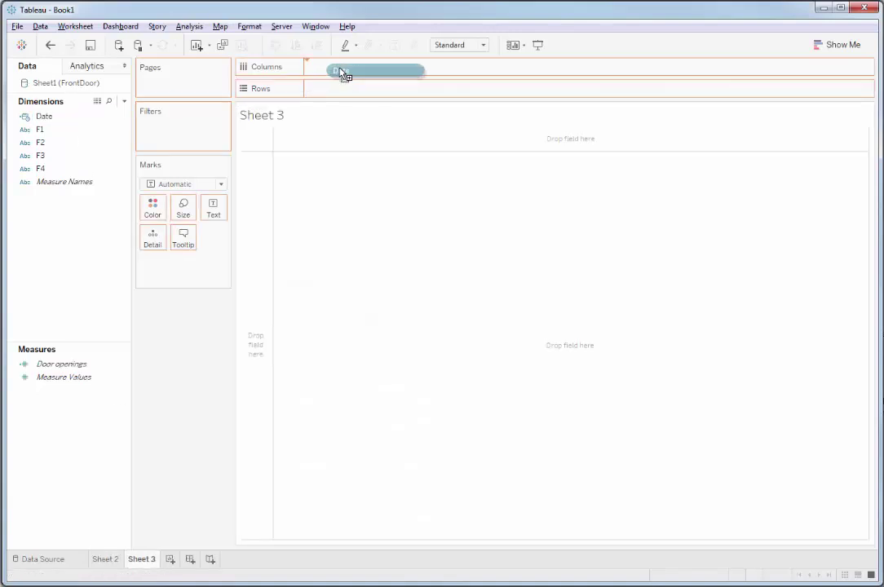
Step: Plot SUM(Door openings) on Rows against a continuous Date axis on Columns
drag(44, 116, 375, 70)
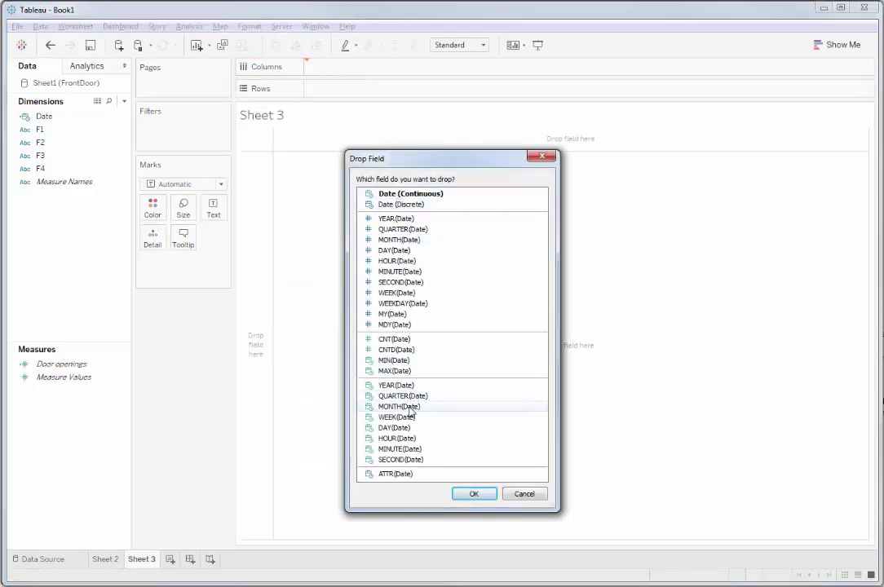
click(474, 493)
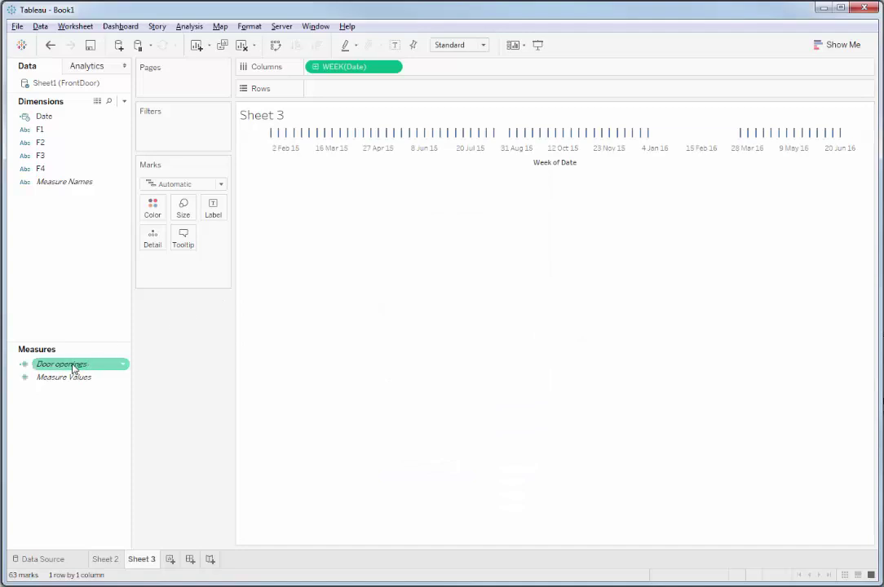
drag(61, 364, 351, 88)
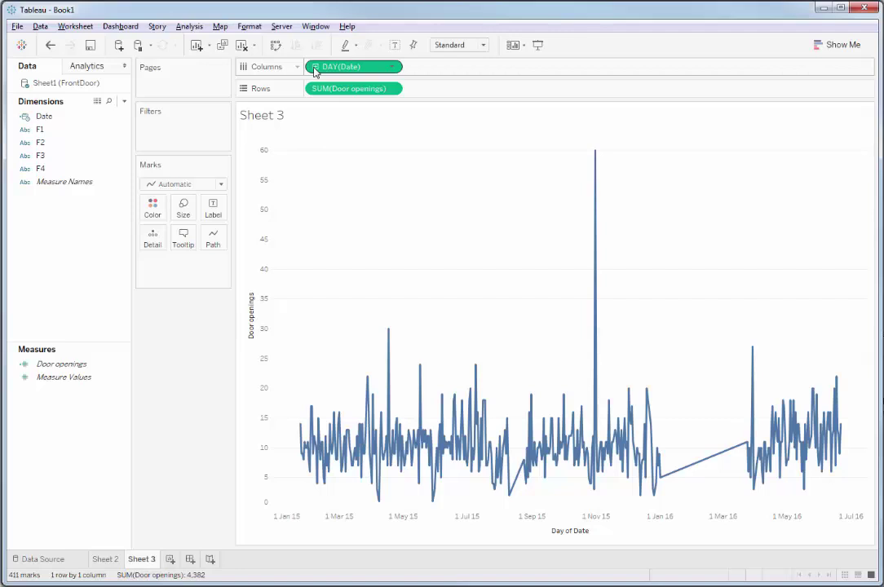
mouse_move(595, 155)
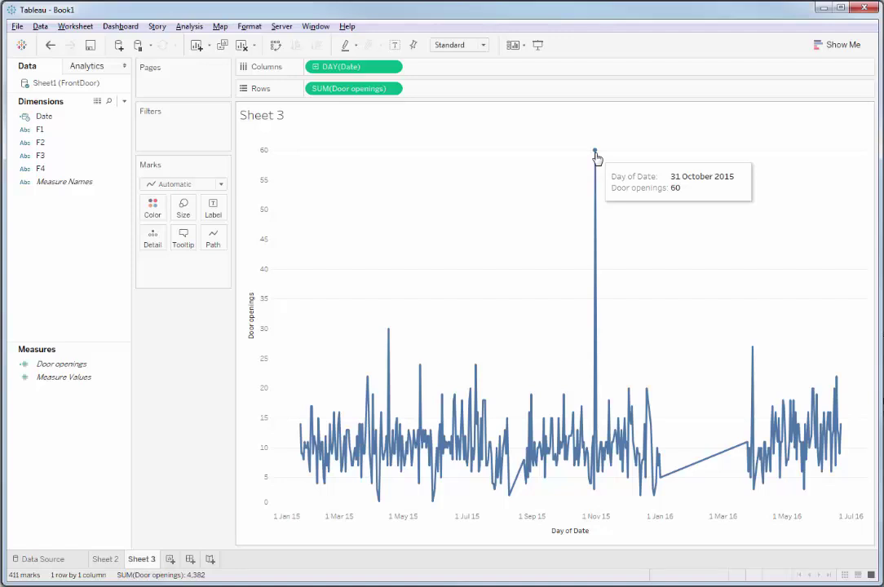
mouse_move(500, 280)
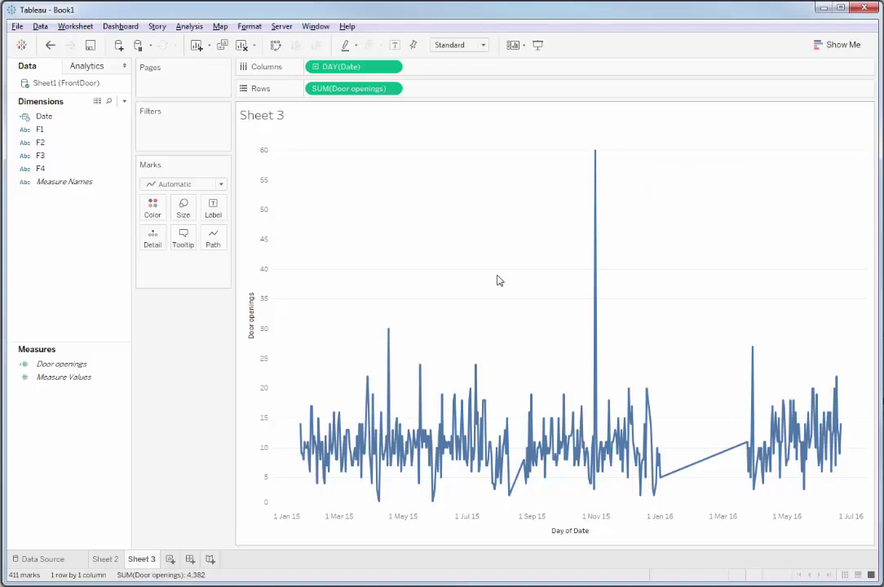
mouse_move(388, 332)
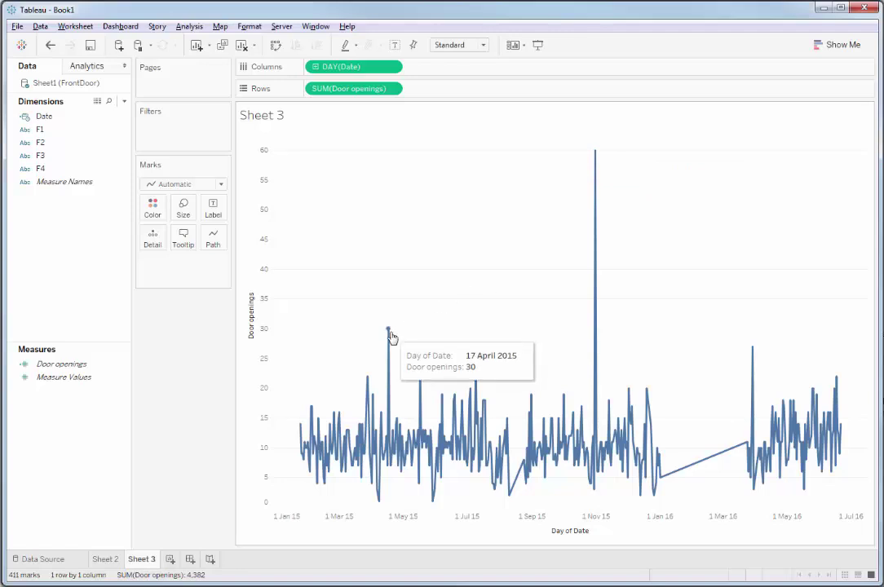
mouse_move(750, 349)
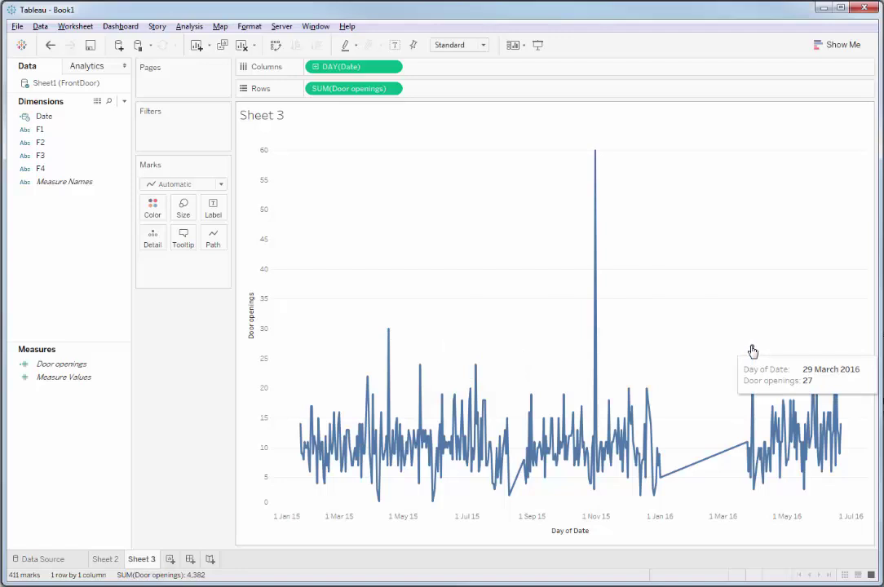
mouse_move(706, 283)
text(Openings by day)
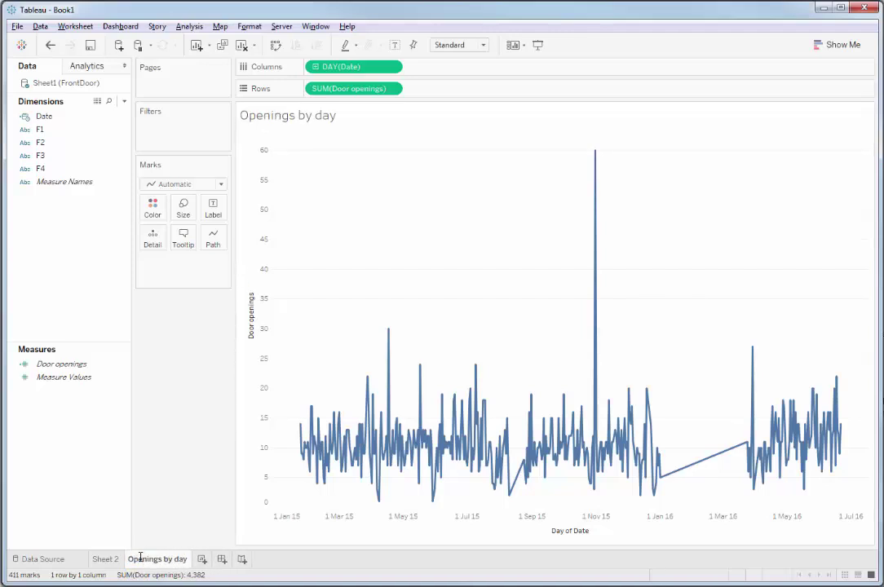
Step: Duplicate the Openings by day sheet and change the copy's Date pill to hour
right_click(157, 558)
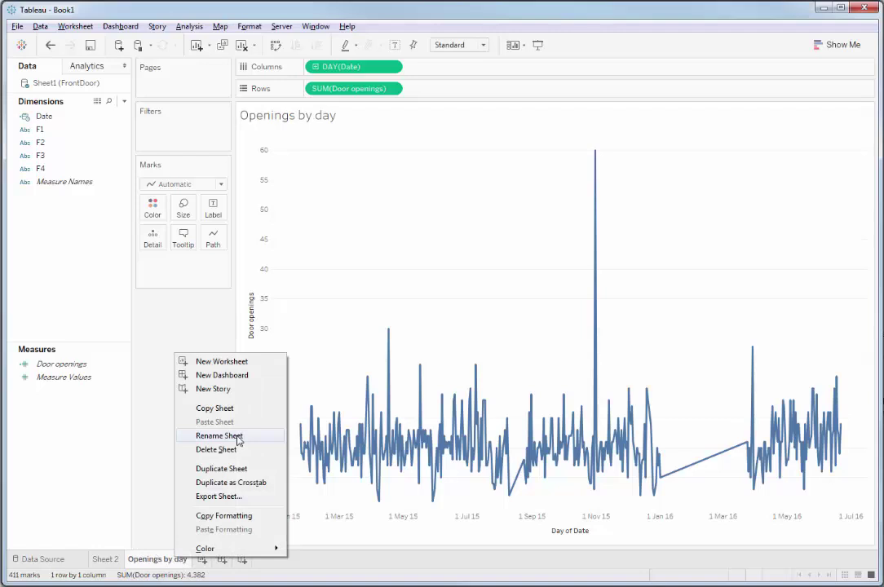
click(231, 471)
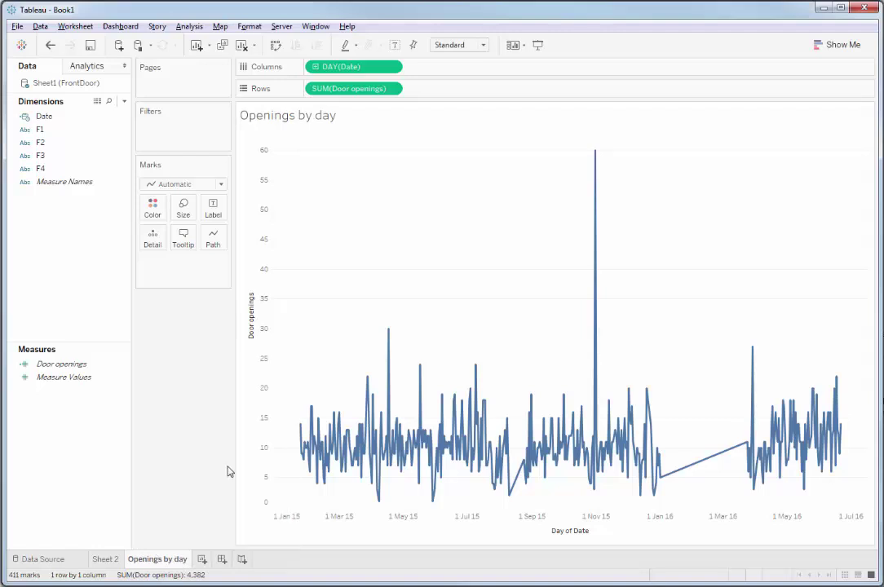
click(237, 559)
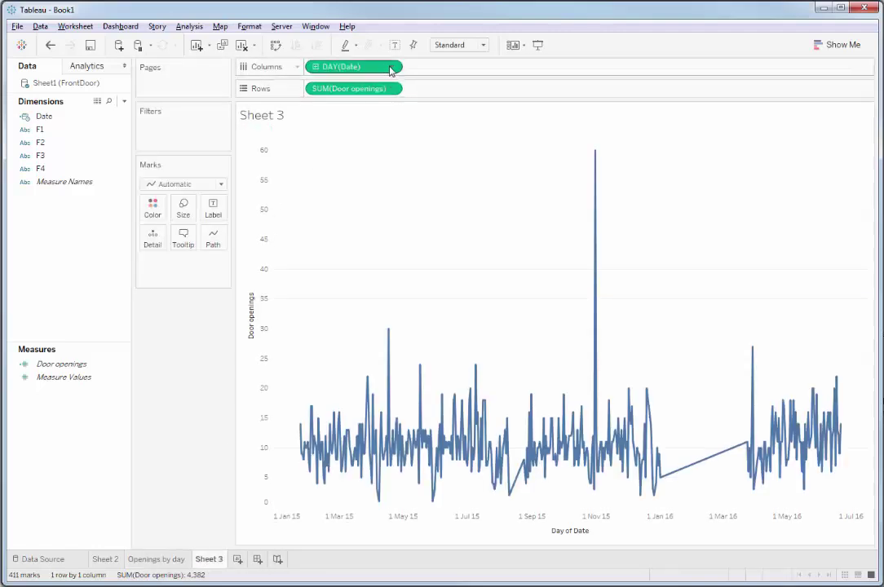
click(392, 67)
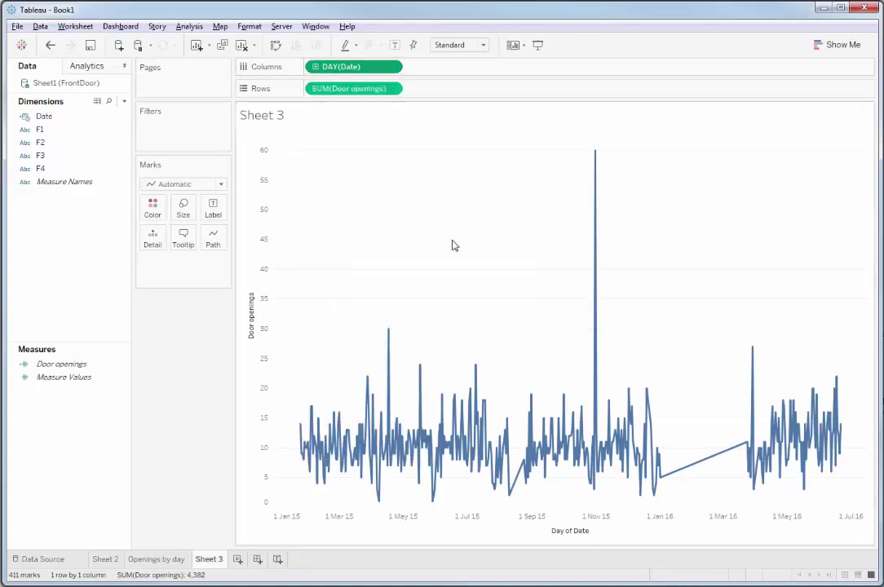
click(353, 67)
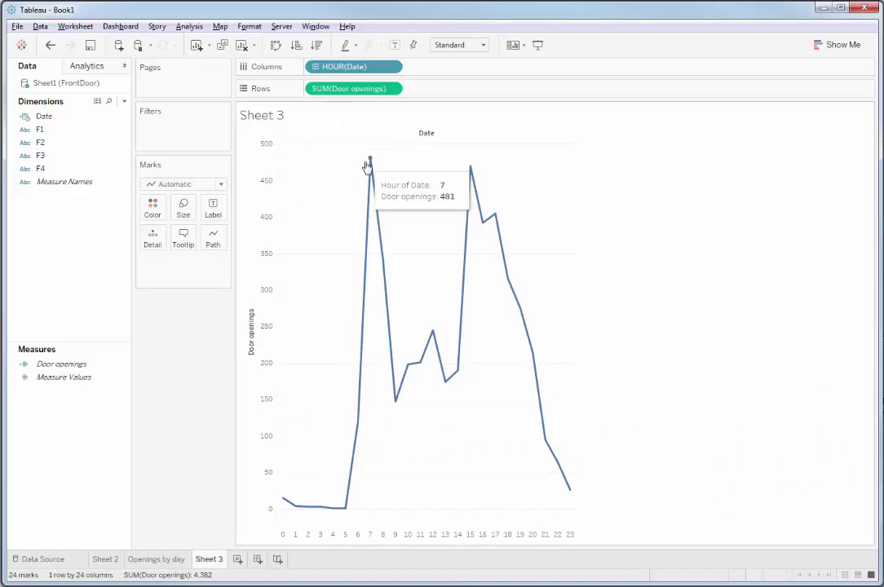
mouse_move(471, 170)
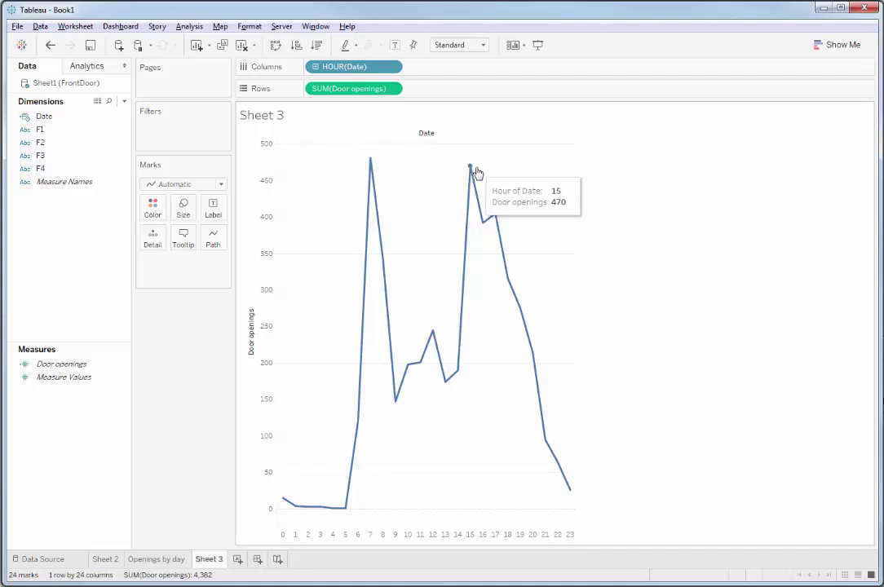
mouse_move(447, 168)
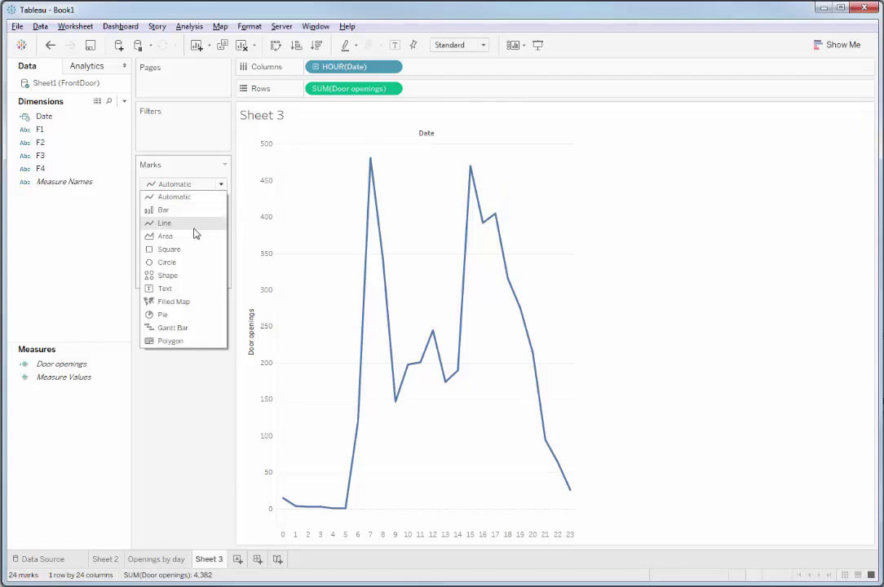
Step: Show the hourly door openings as bars coloured by weekday of Date
click(163, 209)
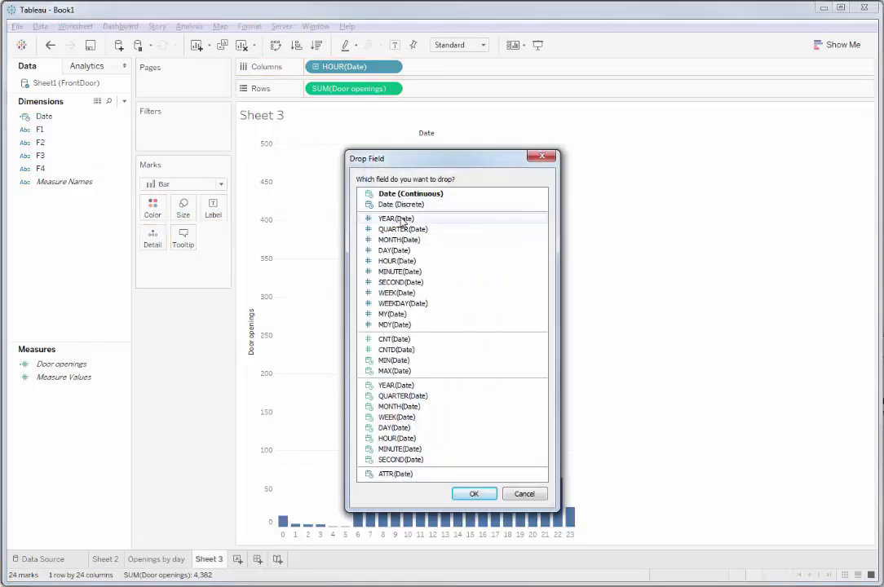
click(474, 493)
text(Openings by hour)
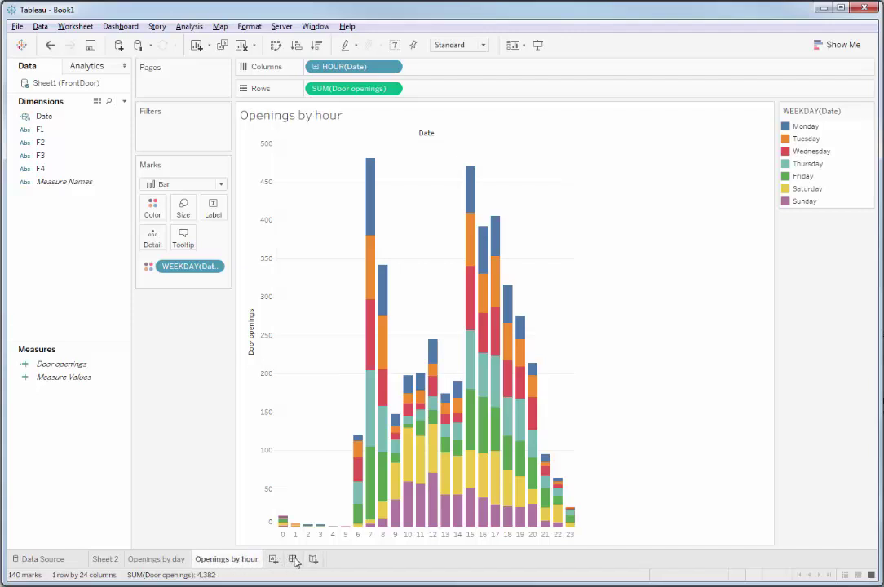
click(273, 559)
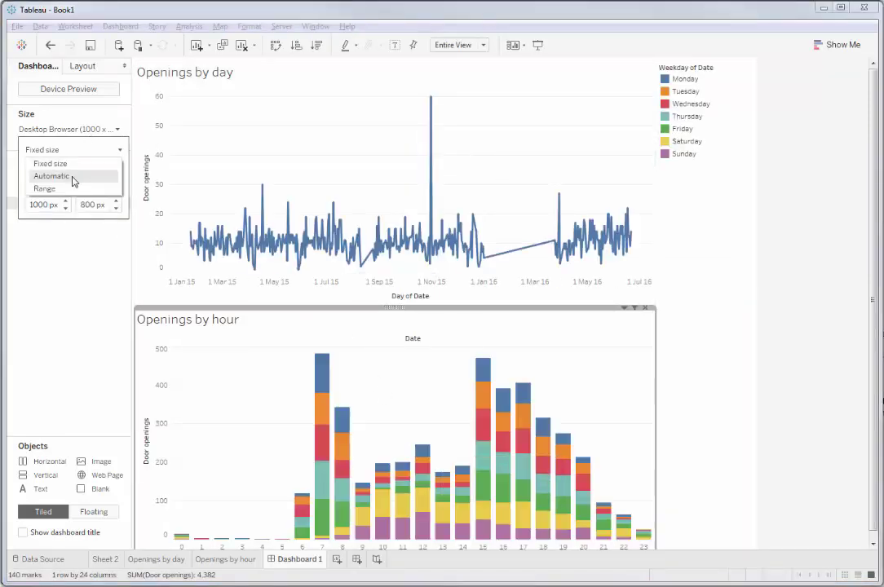
Step: Set Dashboard 1's size to Automatic
click(50, 176)
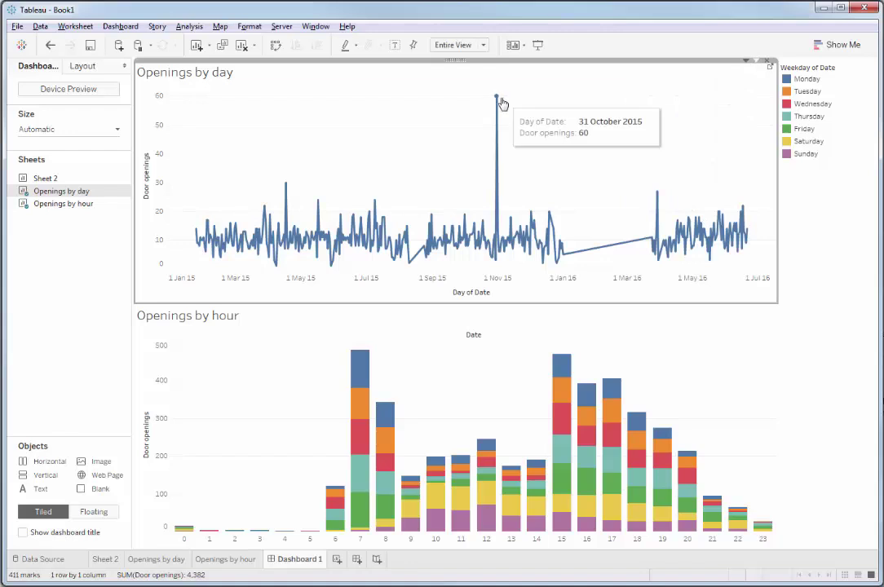
click(497, 96)
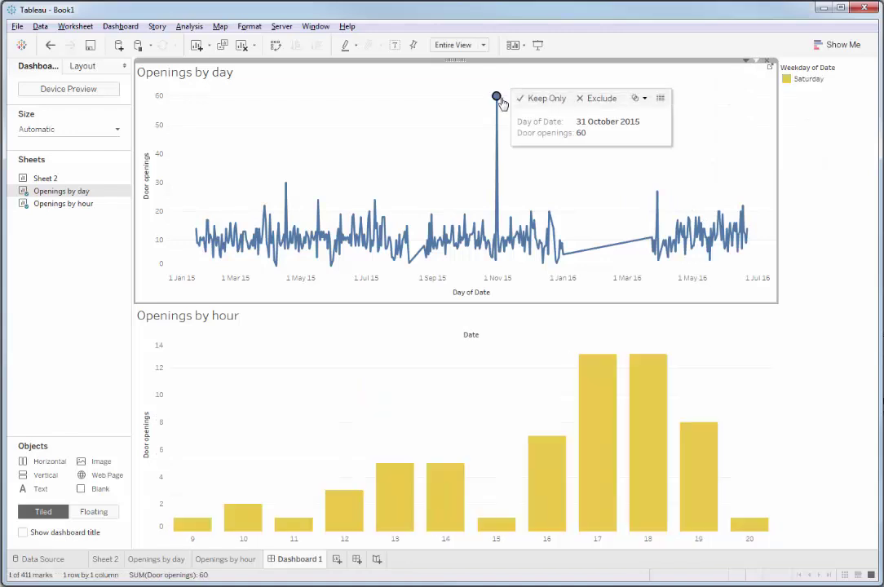
mouse_move(416, 159)
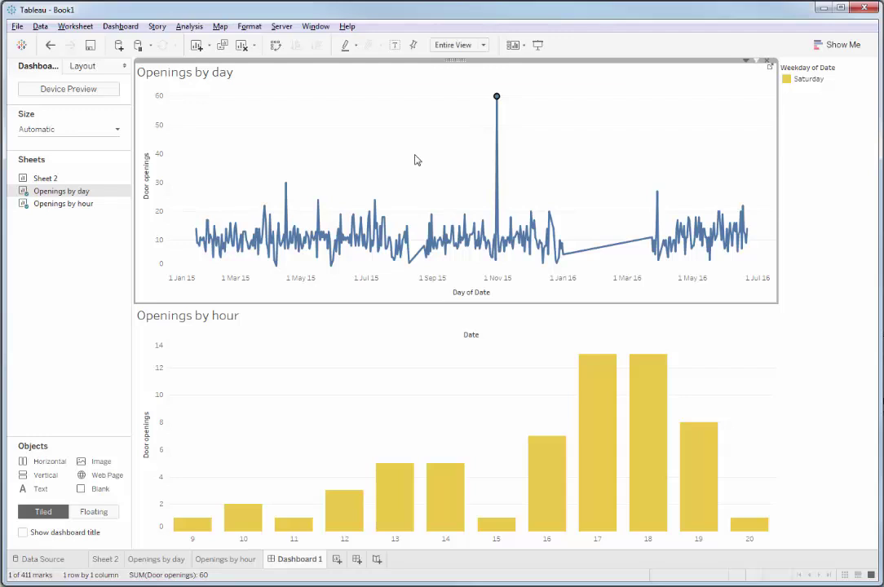
mouse_move(538, 359)
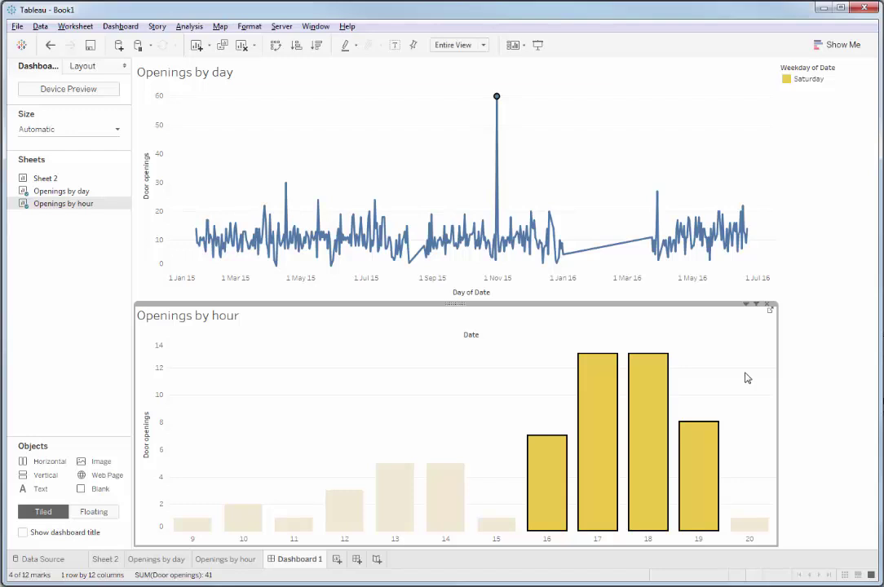
click(656, 184)
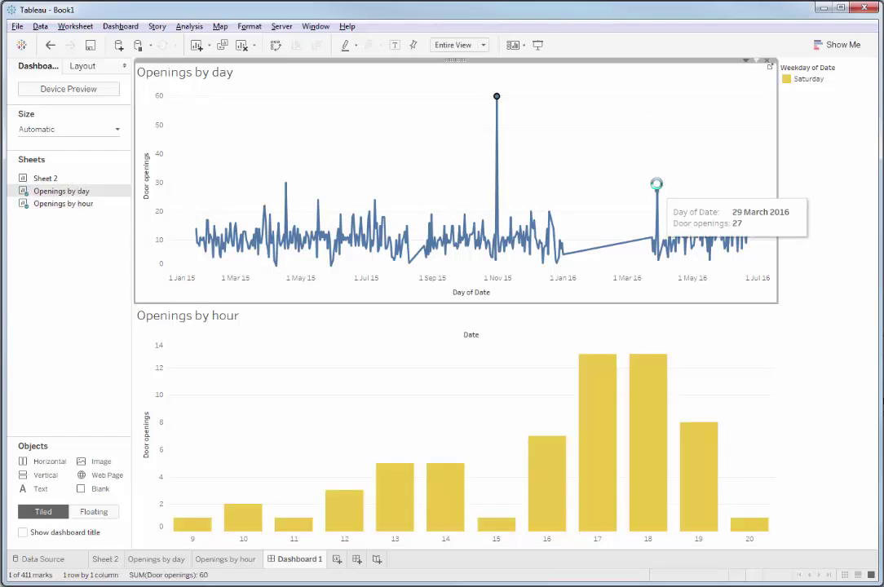
click(656, 191)
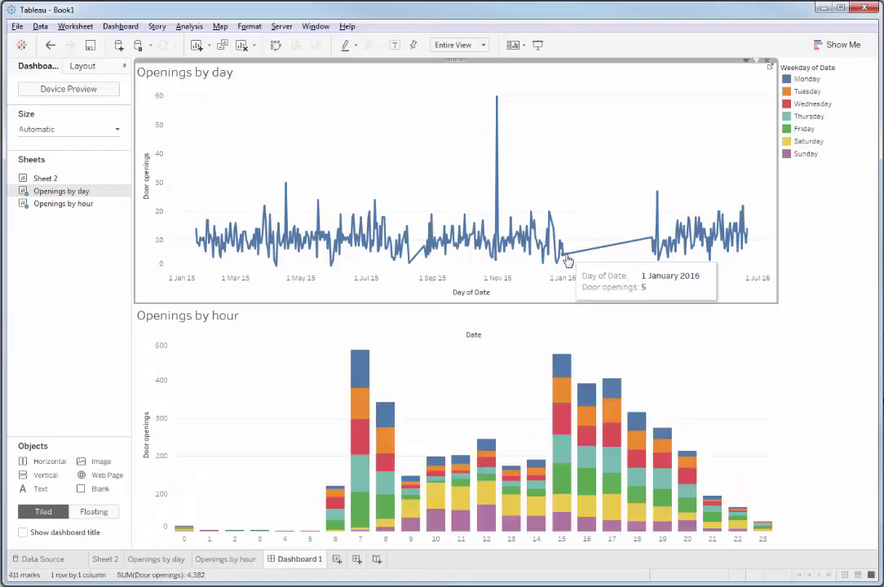
mouse_move(569, 265)
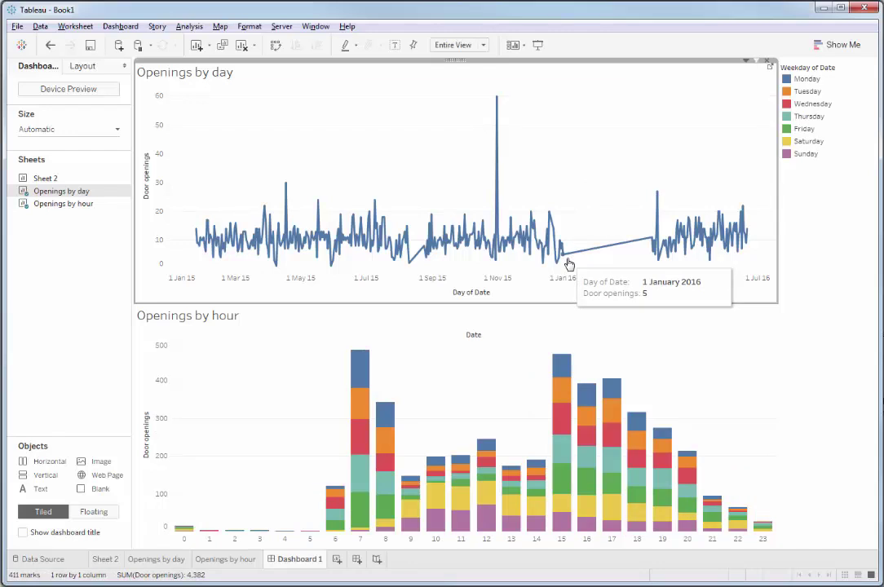
mouse_move(536, 268)
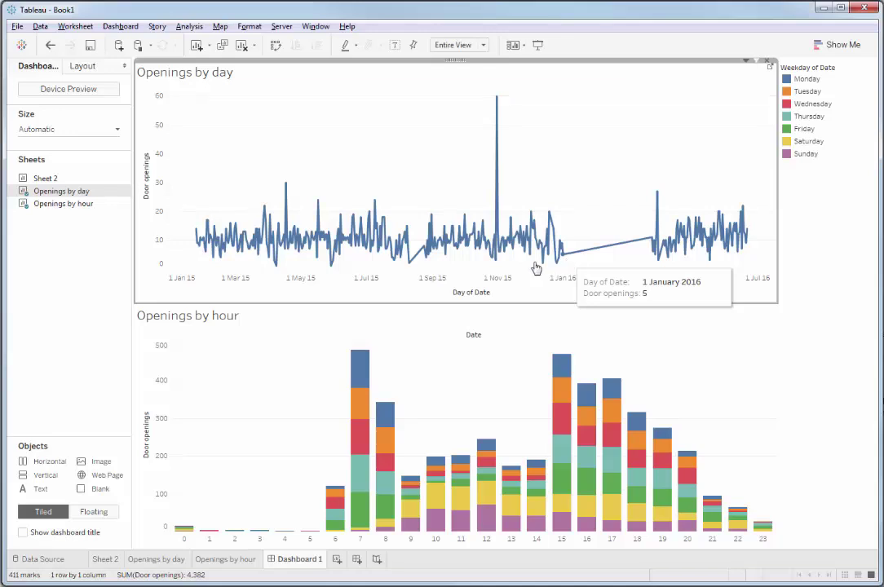
mouse_move(418, 261)
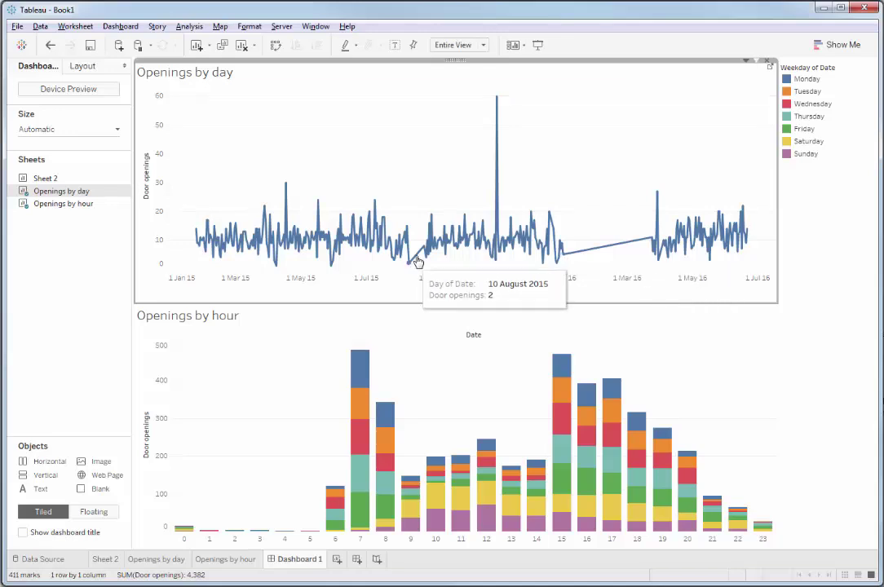
mouse_move(412, 267)
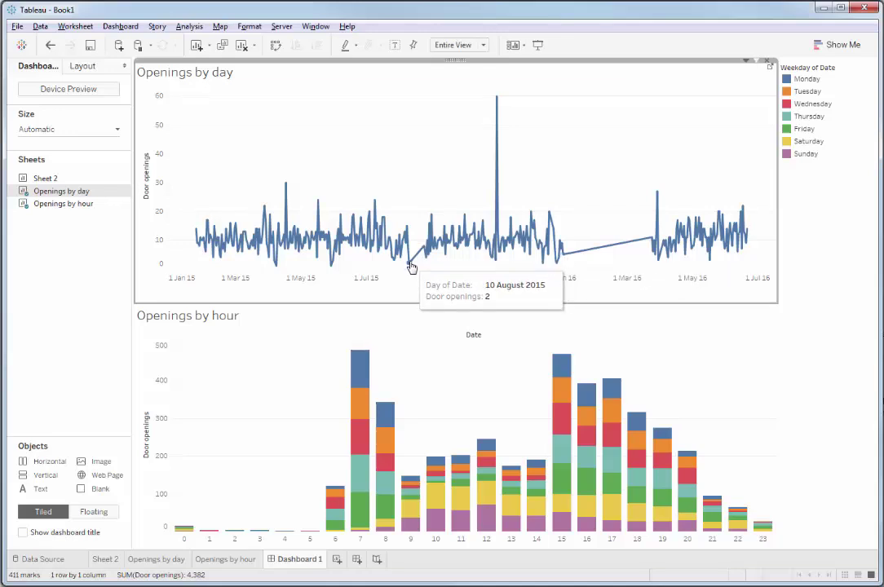
Step: Select the 10 August 2015 point so Openings by hour shows only hours 3 and 4
click(408, 262)
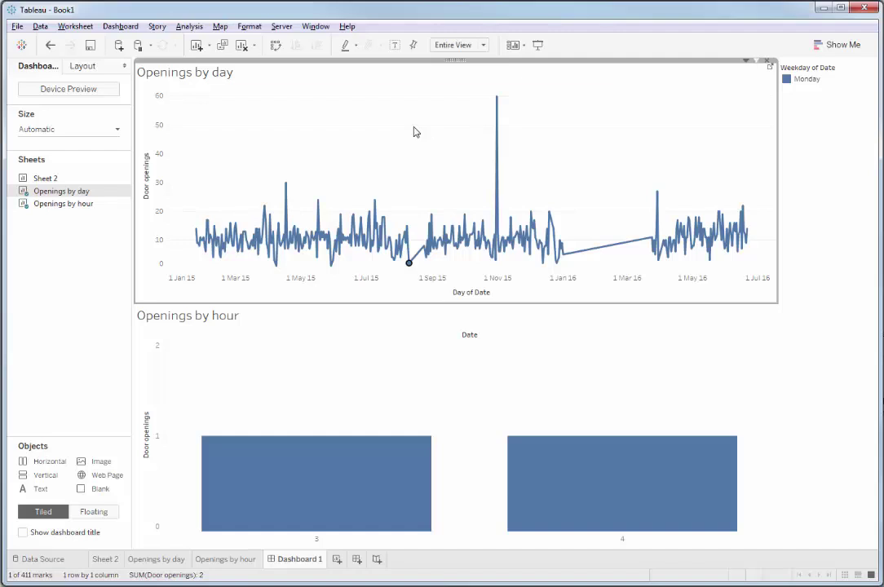
click(408, 263)
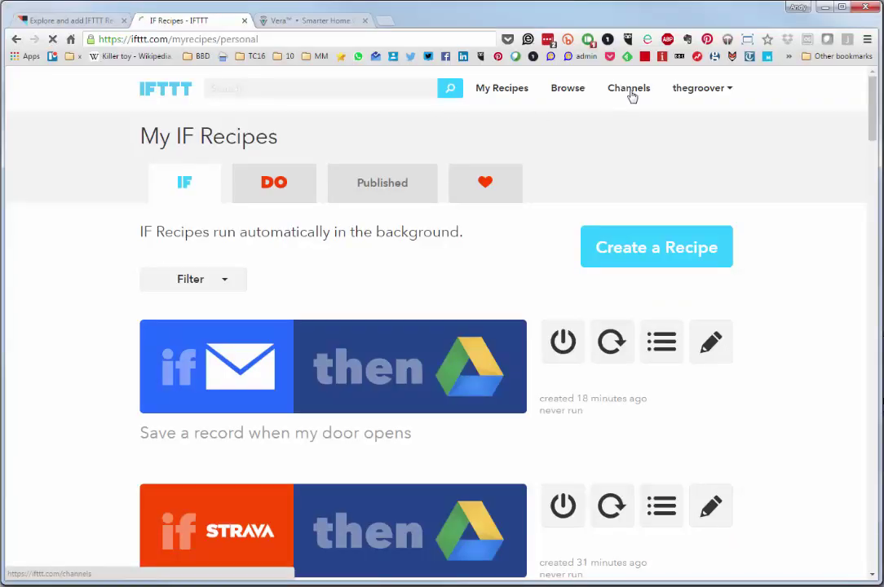
Step: Go to IFTTT Channels and scroll through the featured and New and Noteworthy channels
click(627, 88)
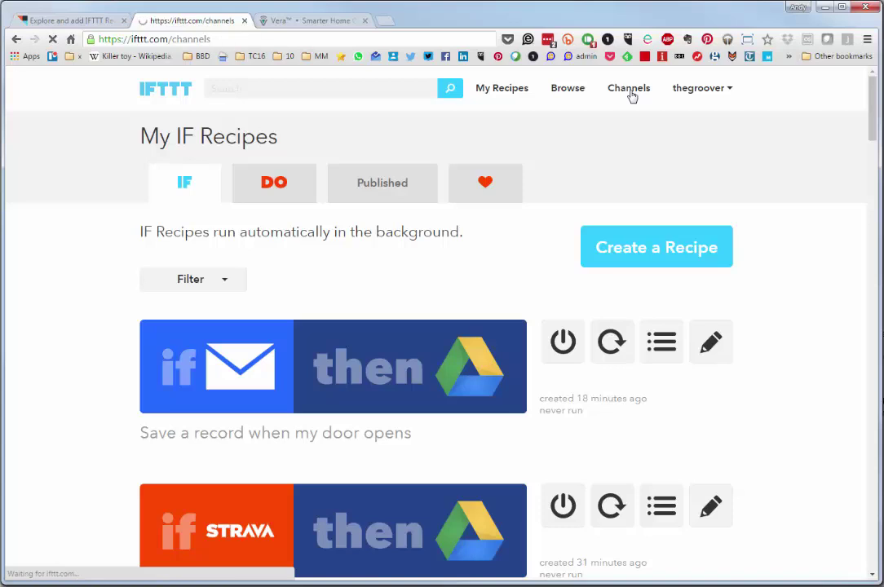
click(628, 88)
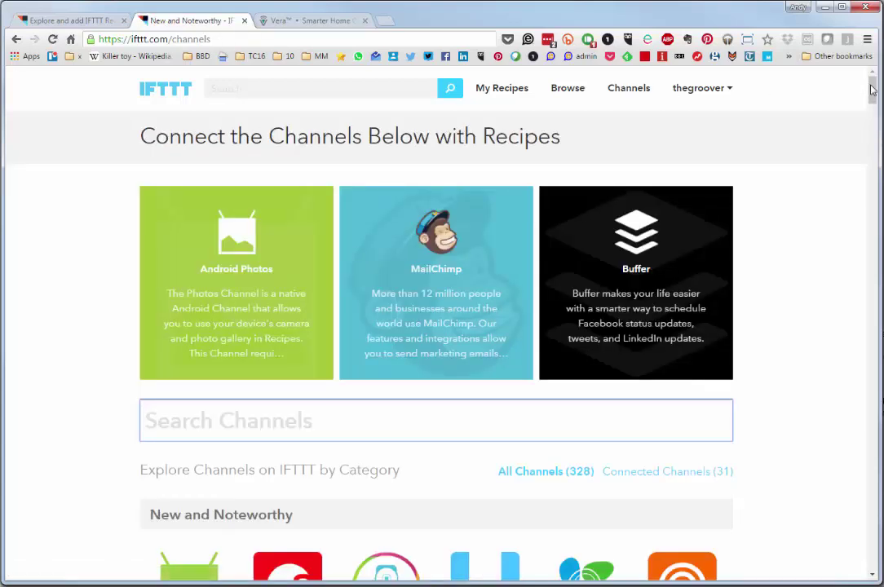
scroll(down, 3)
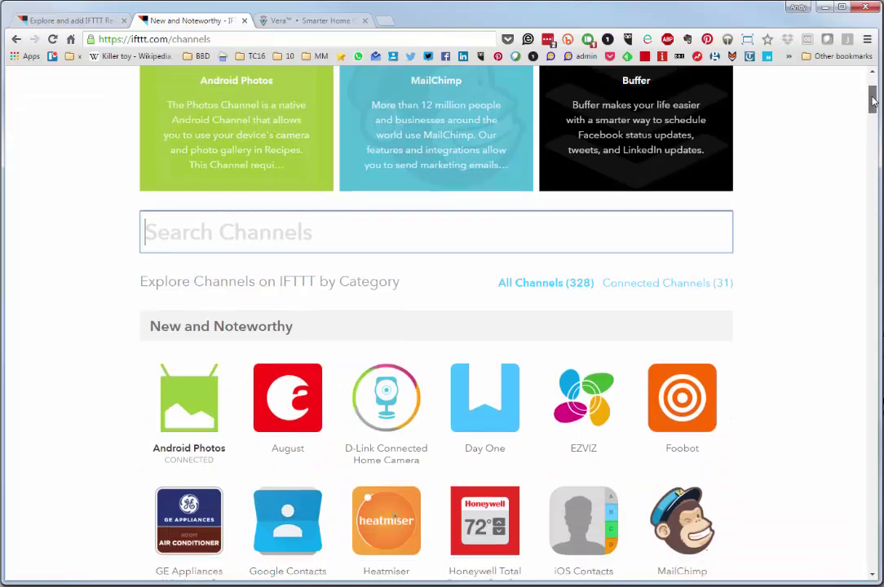
scroll(up, 3)
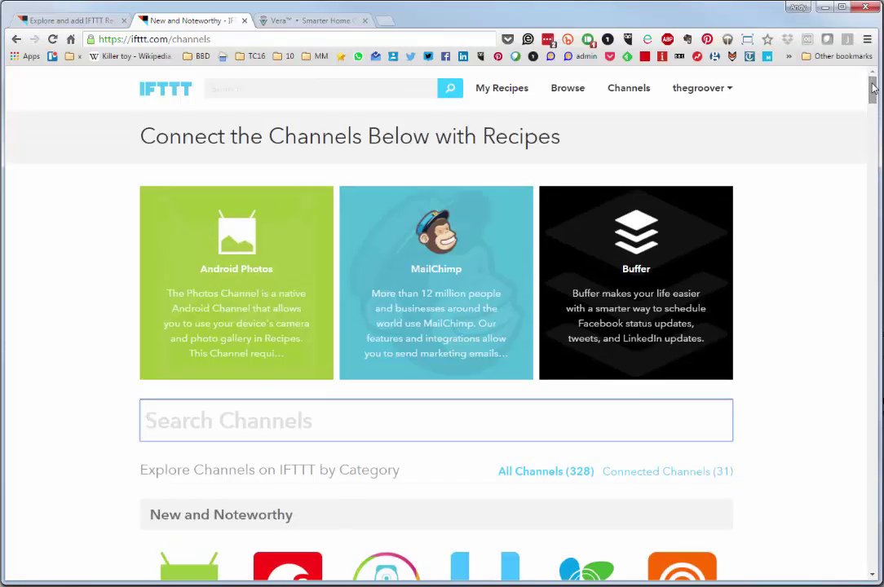